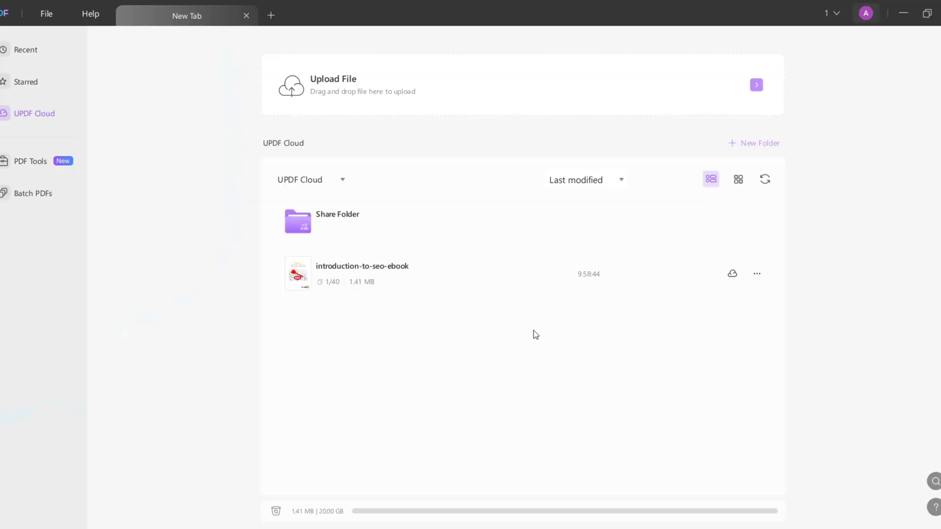
mouse_move(393, 88)
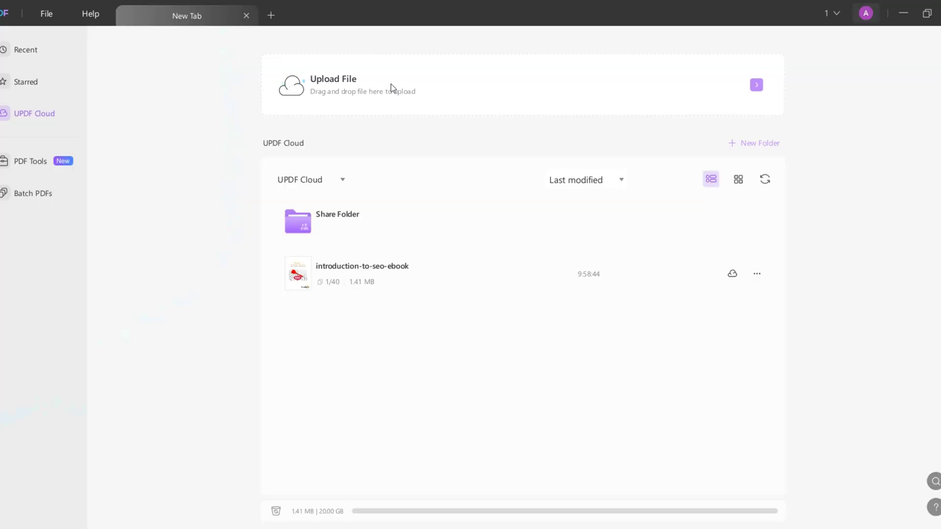
Open introduction-to-seo-ebook from UPDF Cloud and zoom in twice on its pages
double_click(361, 273)
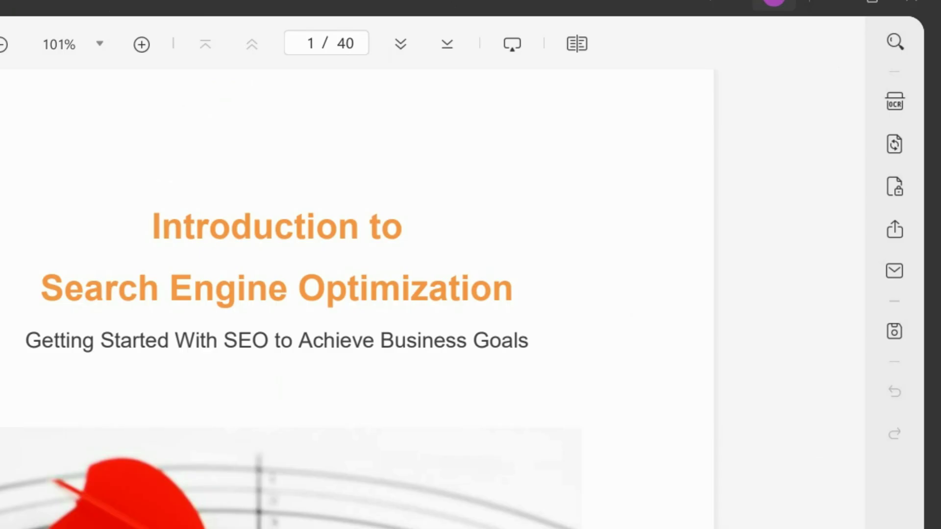
left_click(640, 43)
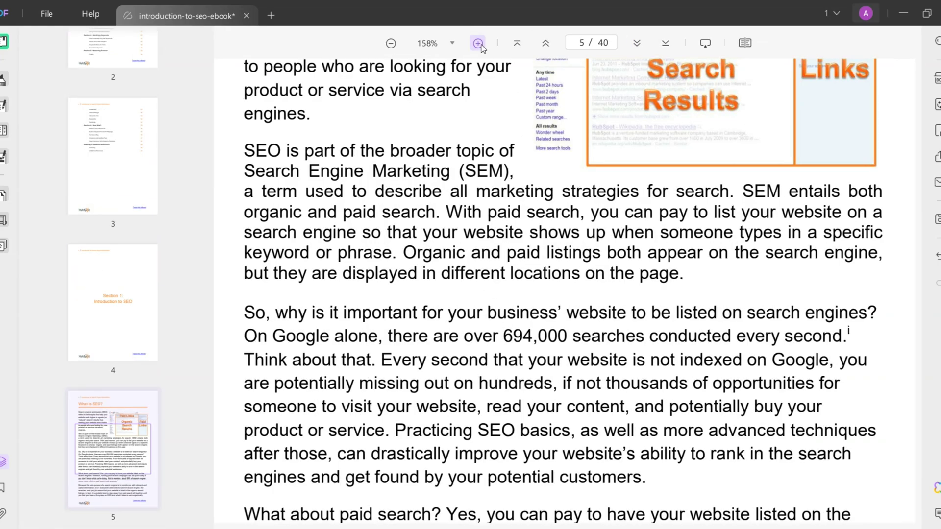
left_click(390, 43)
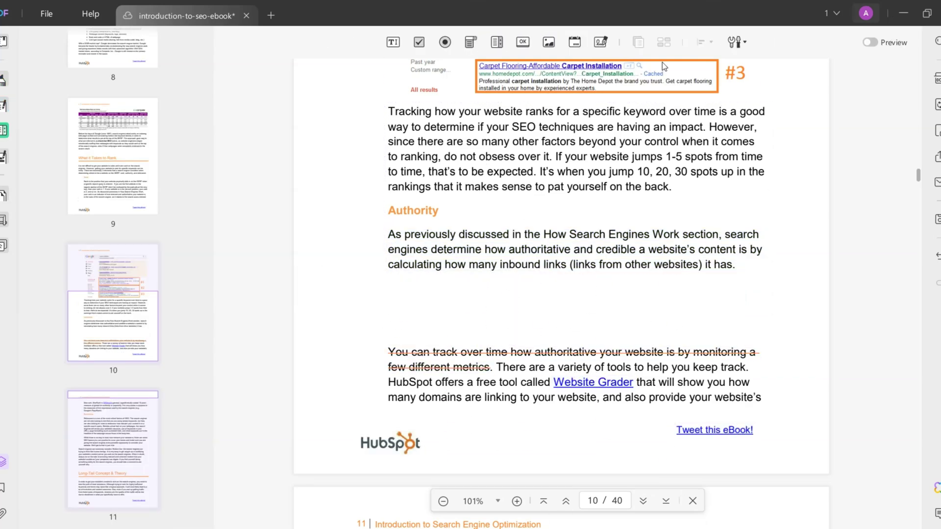
Scroll down through the annotated ebook toward page 27
scroll("down", 3)
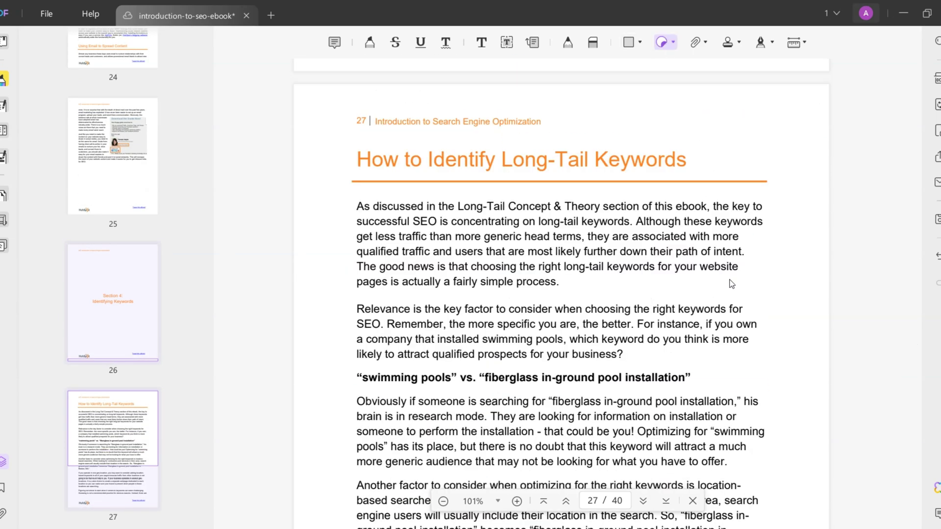
Attach a file below the Rankings paragraph on page 34 and open the attachment
scroll("down", 3)
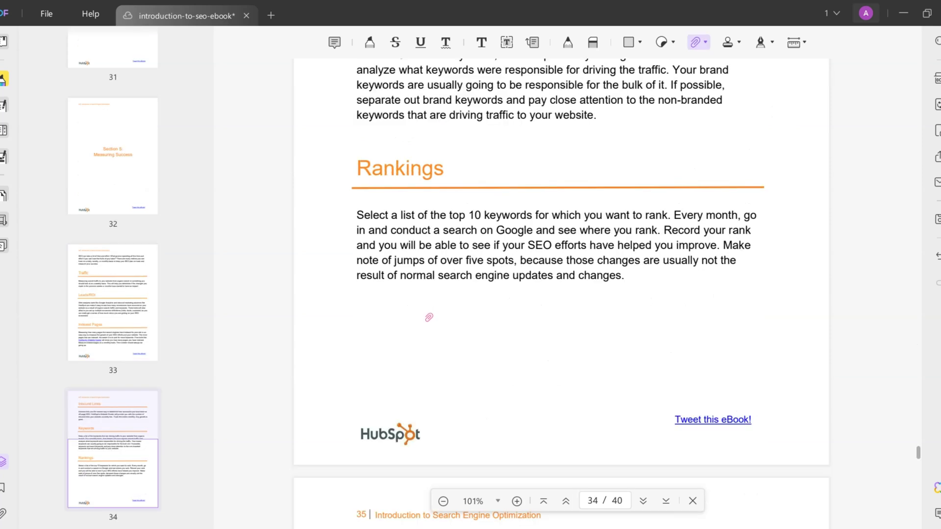
left_click(429, 318)
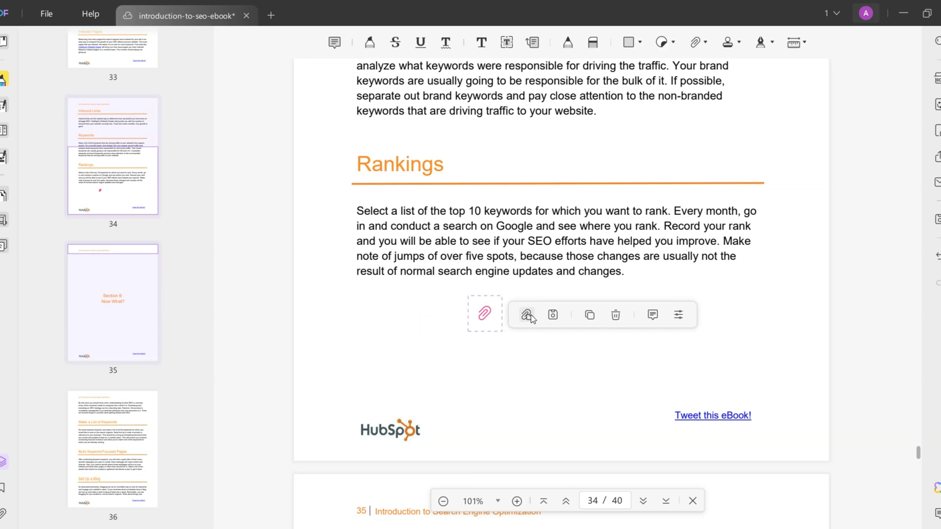
left_click(329, 16)
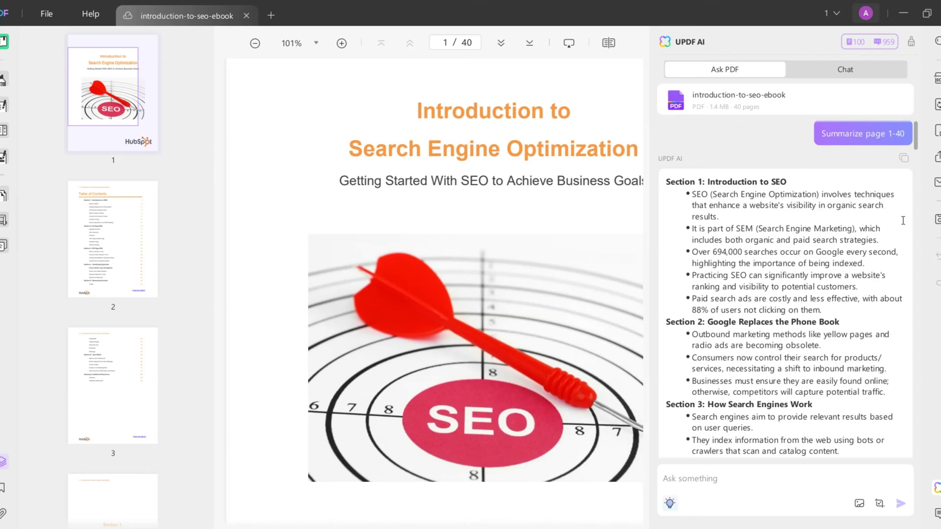
Scroll the AI summary through pages 31–40 and start typing 'What is on-page S'
scroll("down", 3)
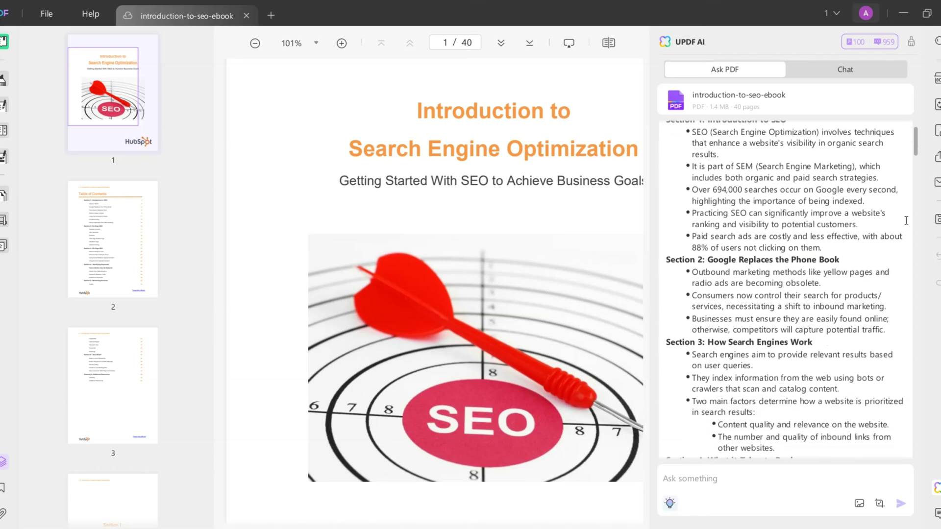
scroll("down", 3)
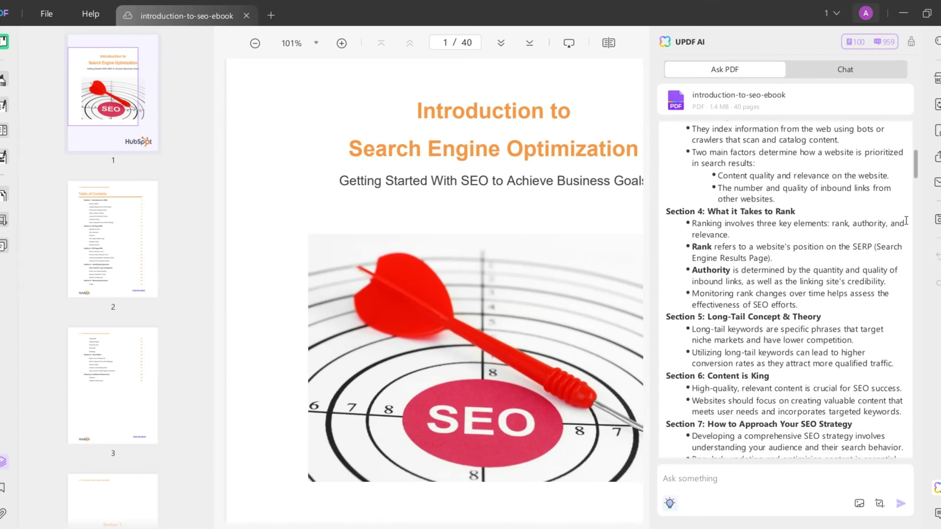
scroll("down", 3)
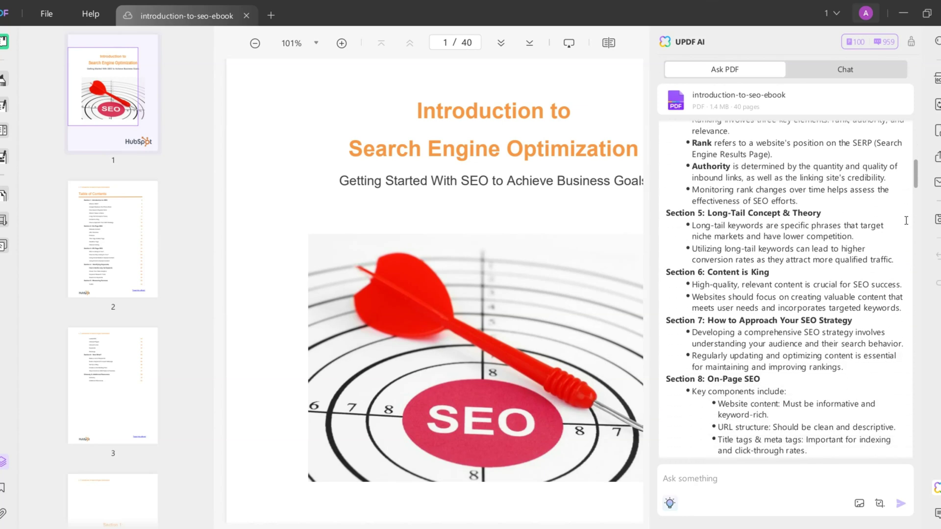
scroll("down", 3)
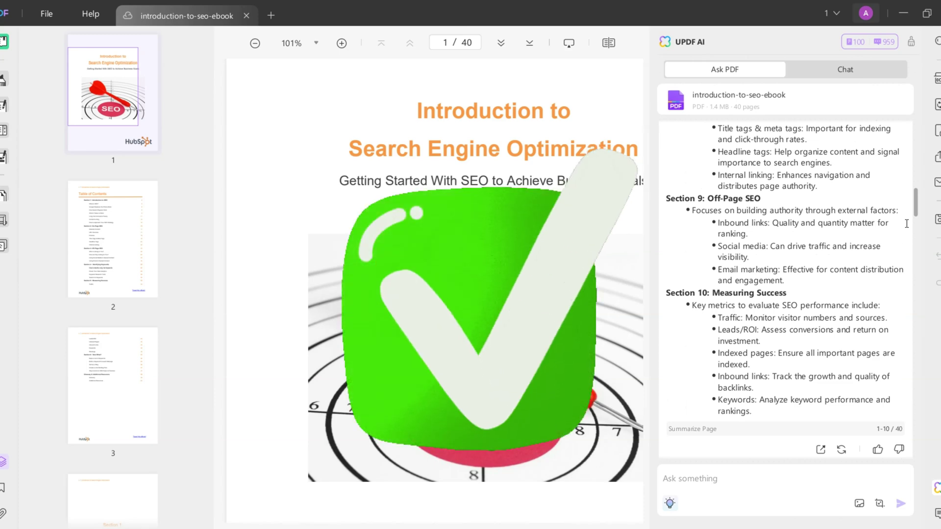
type("What is on-page S")
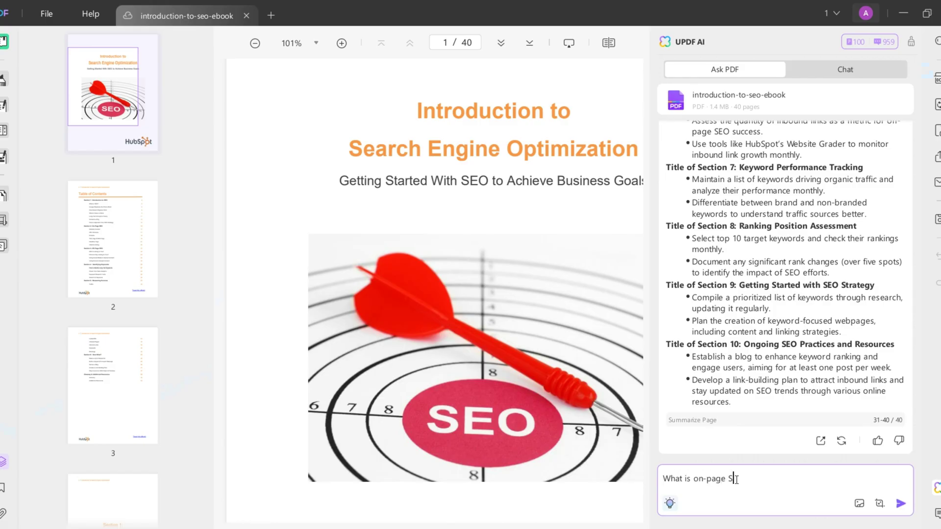
Ask the AI what on-page SEO is, then send a 'make this shorter' request
left_click(925, 503)
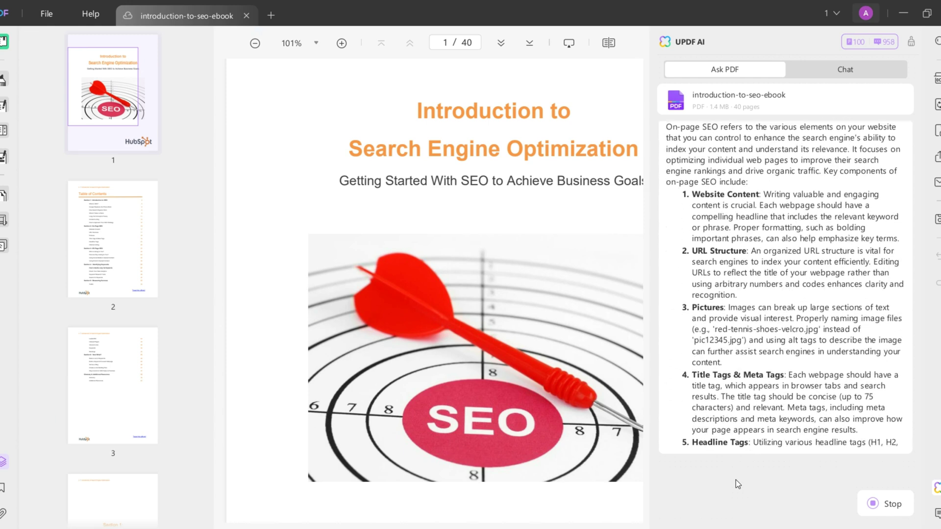
type("make th")
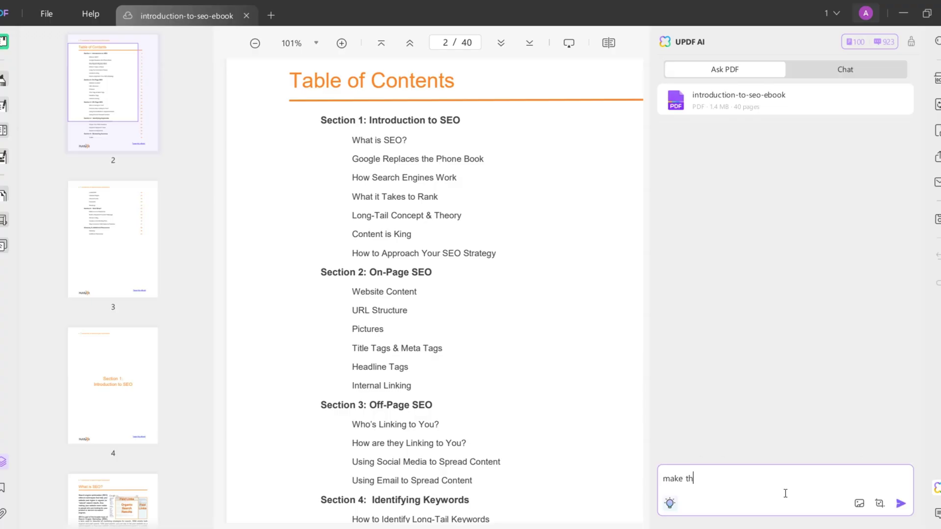
left_click(899, 503)
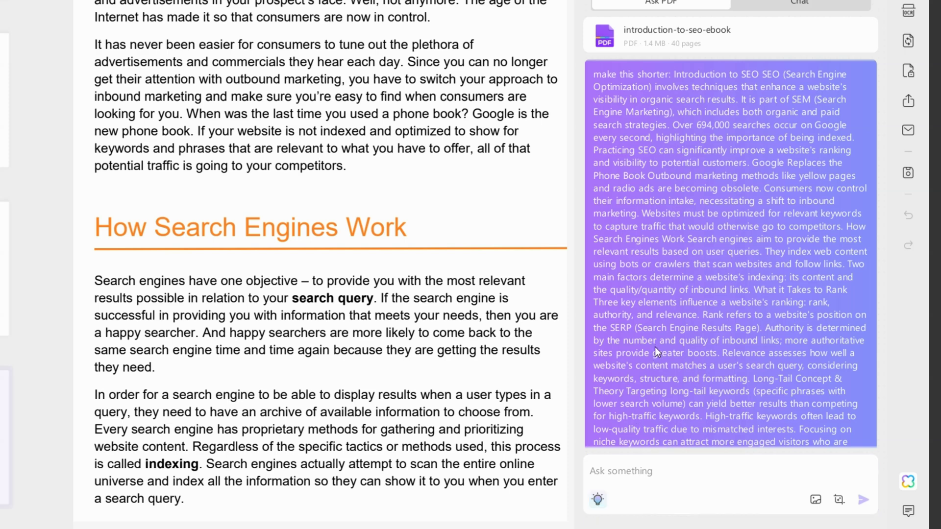
mouse_move(653, 407)
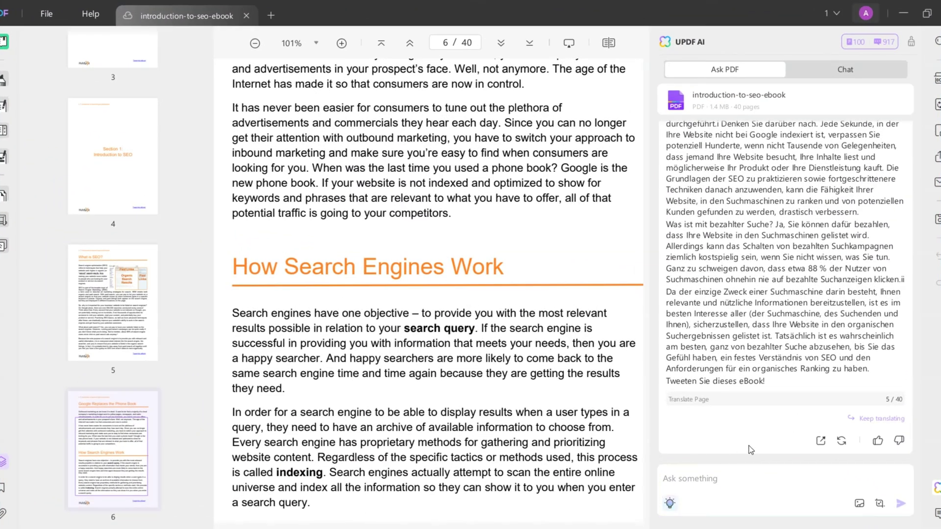
mouse_move(567, 509)
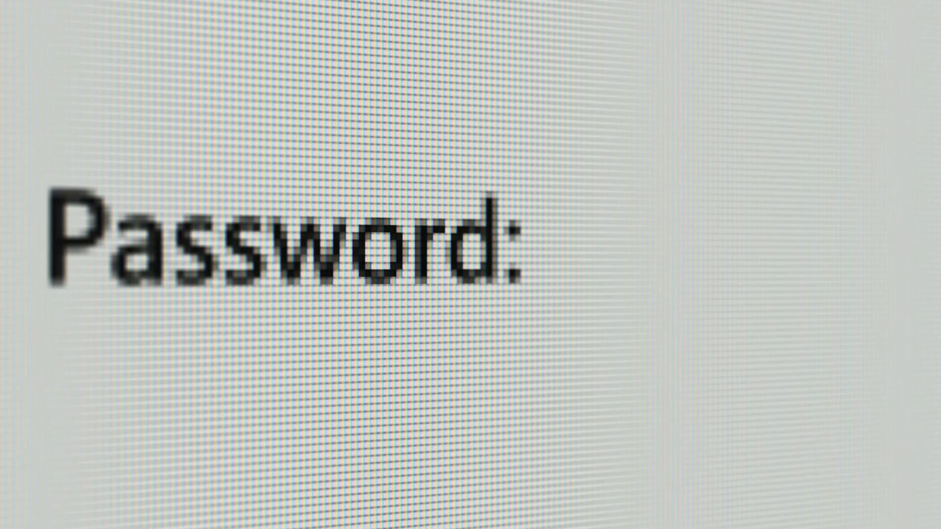
Enter a password and apply permissions forbidding printing and changes to the ebook
type("*****")
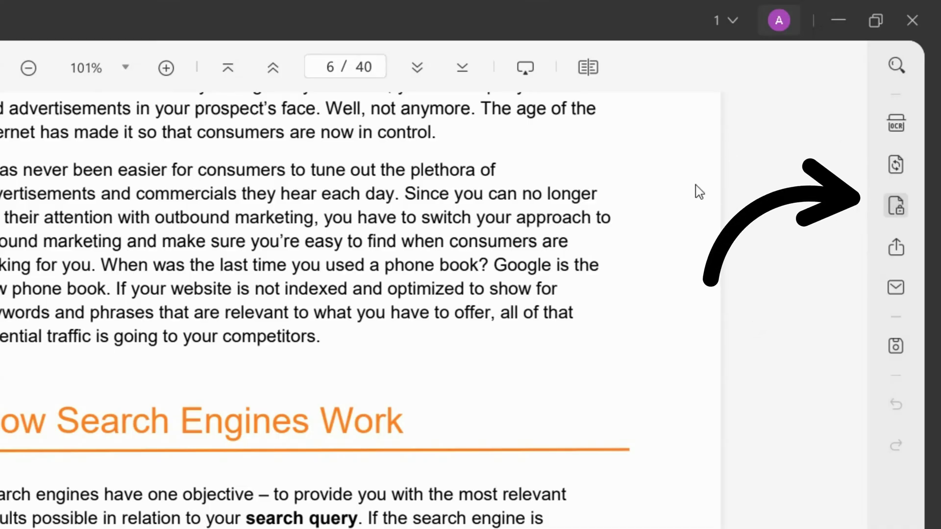
left_click(896, 206)
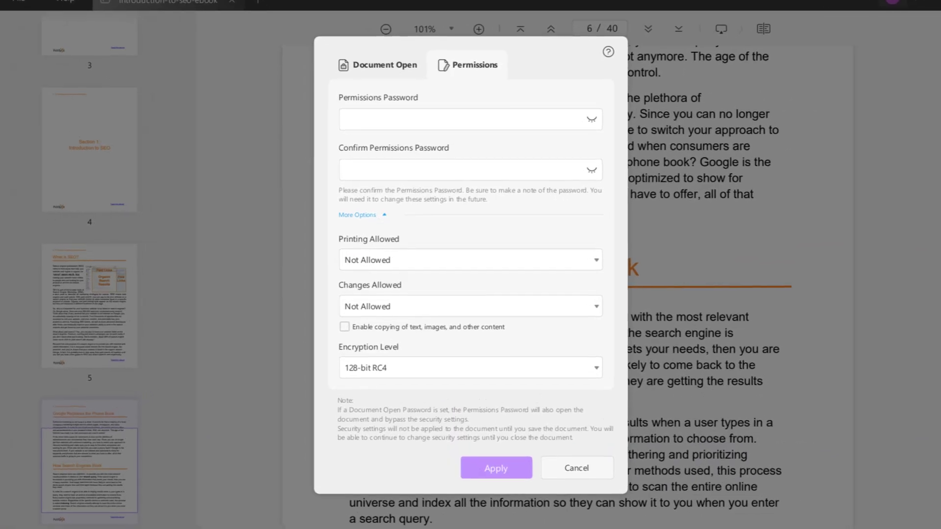
left_click(575, 468)
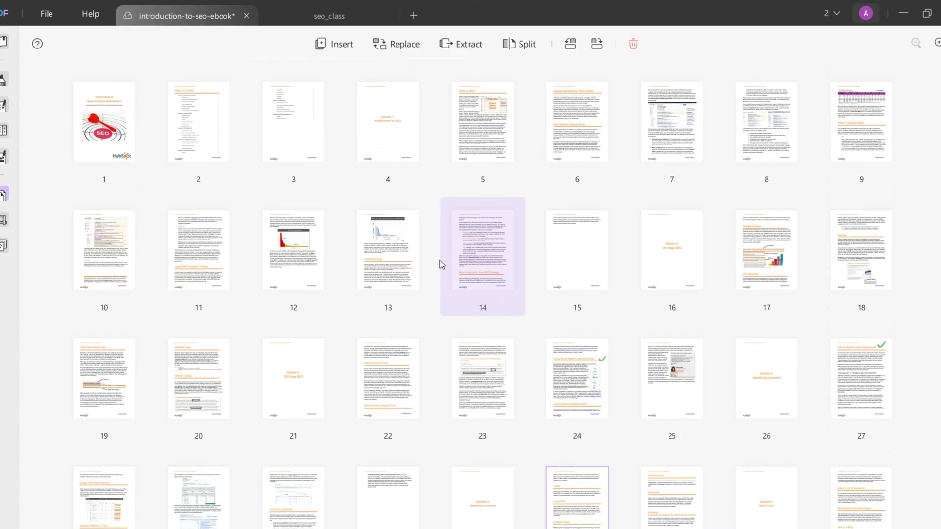